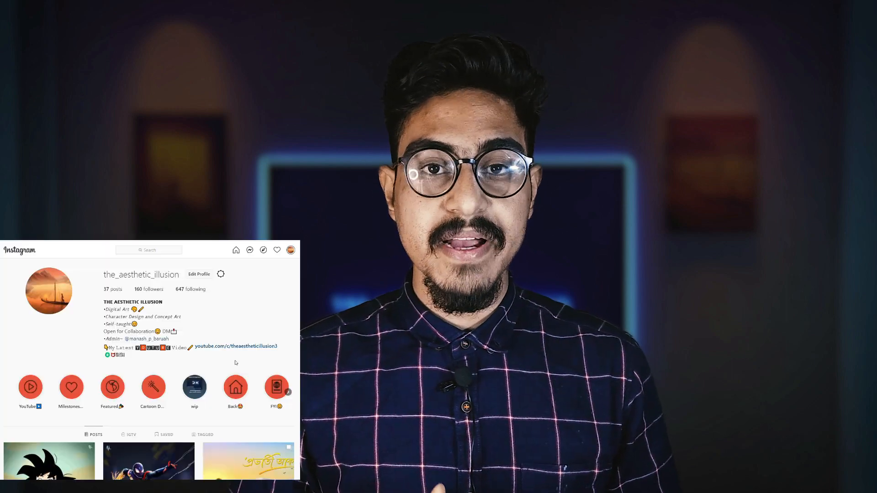
Create a new blank 2000 × 2000 px document at 300 ppi from the Home screen.
{"action": "scroll", "scroll_direction": "down", "scroll_amount": 3}
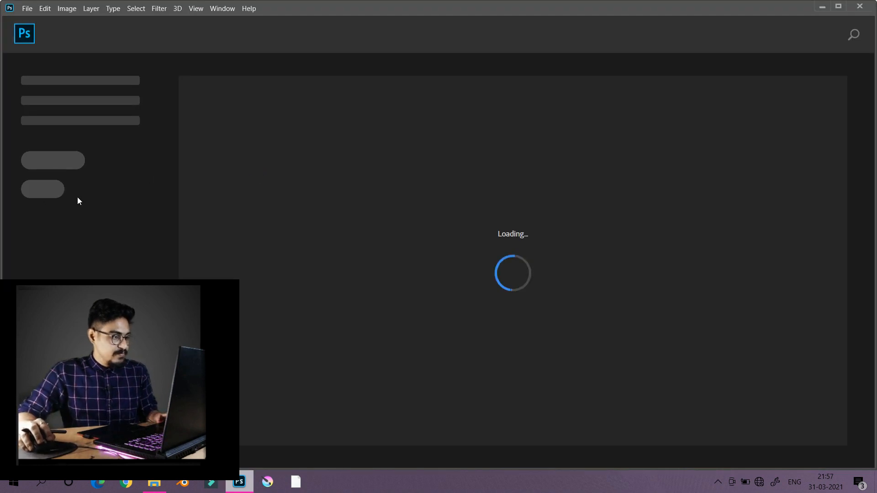
{"action": "mouse_move", "coordinate": [207, 198]}
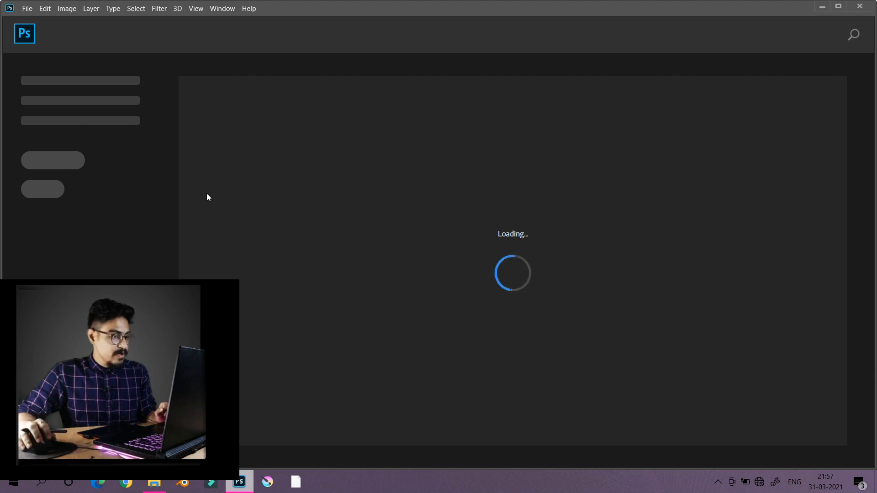
{"action": "mouse_move", "coordinate": [149, 208]}
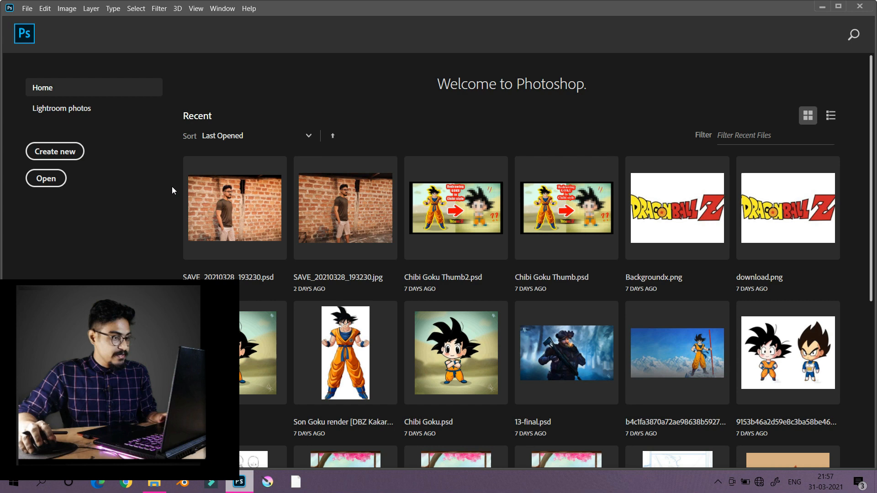
{"action": "left_click", "coordinate": [55, 152]}
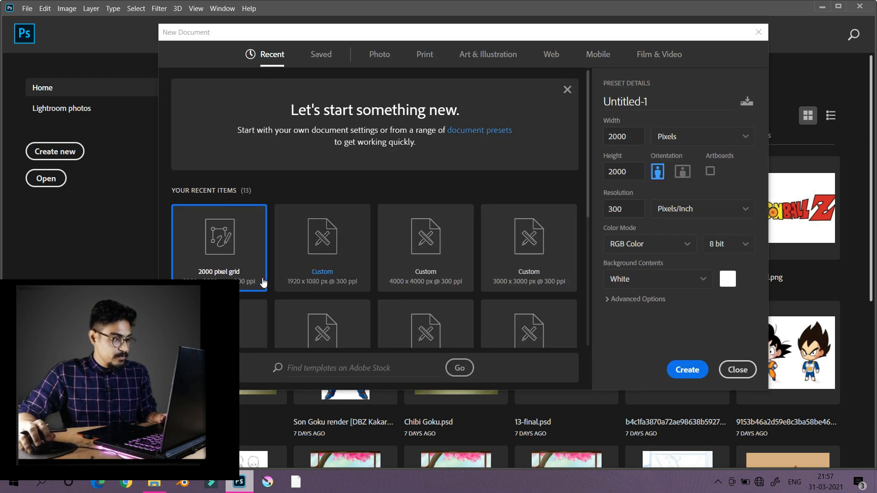
{"action": "left_click", "coordinate": [687, 370]}
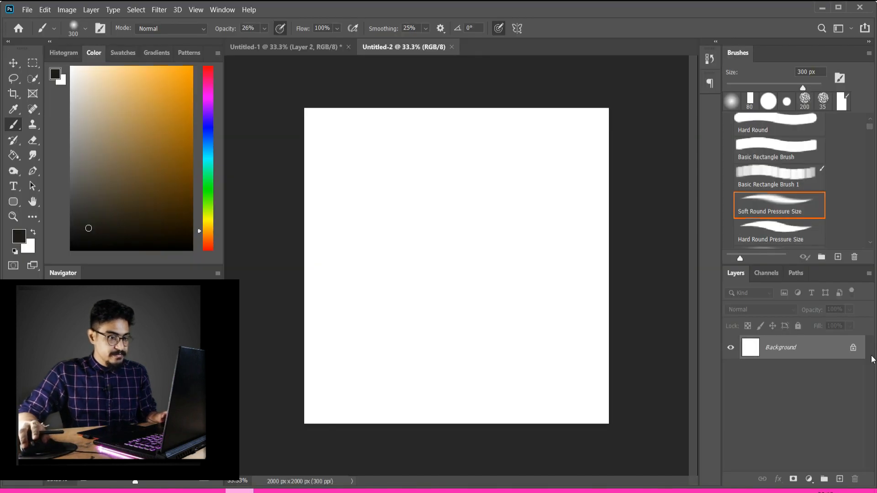
Add a new sketch layer with a blue 20 px Hard Round Pressure Size brush ready.
{"action": "left_click", "coordinate": [840, 480]}
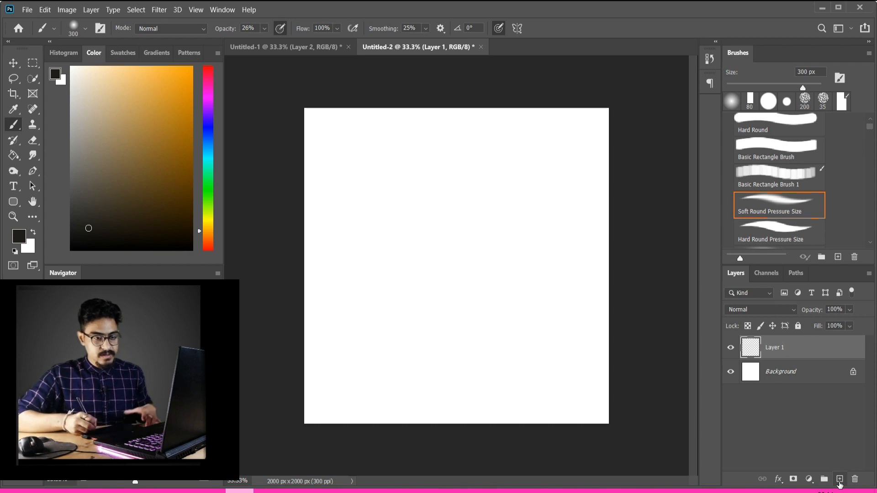
{"action": "left_click", "coordinate": [208, 135]}
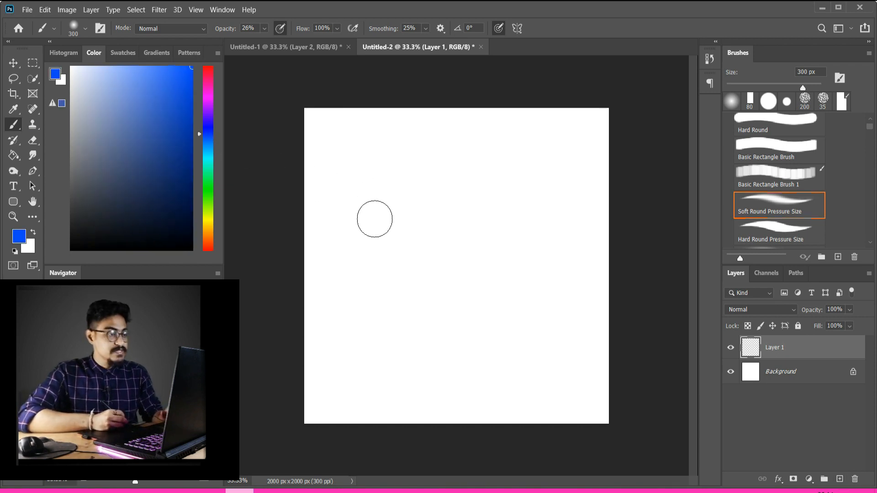
{"action": "mouse_move", "coordinate": [401, 233]}
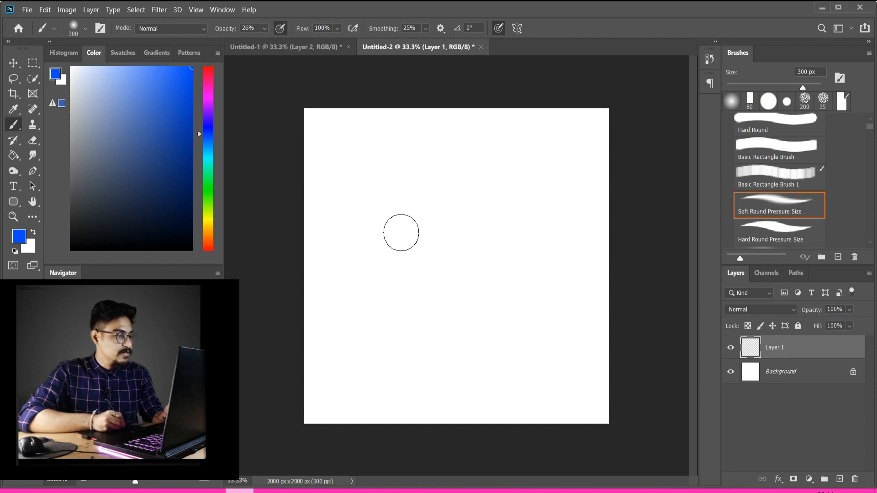
{"action": "left_click", "coordinate": [779, 232]}
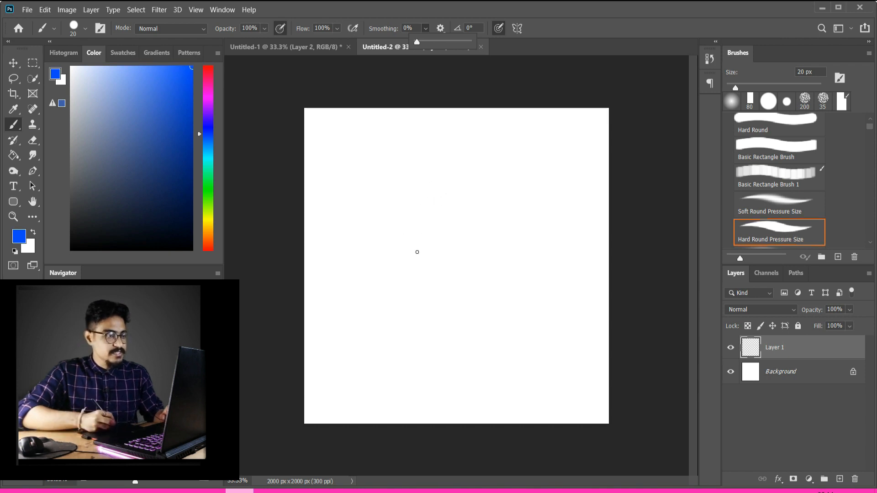
Sketch the box's top, left, bottom and right edges plus its right side face.
{"action": "left_click_drag", "start_coordinate": [392, 226], "coordinate": [484, 216]}
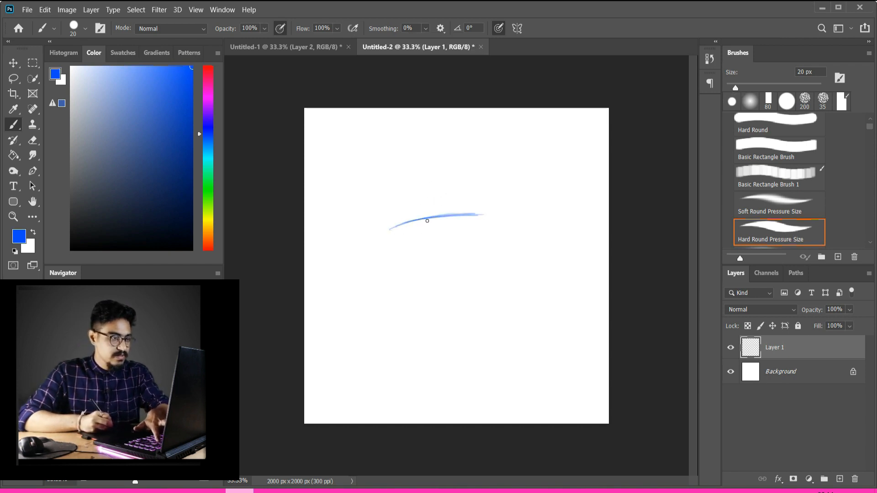
{"action": "left_click_drag", "start_coordinate": [428, 220], "coordinate": [395, 269]}
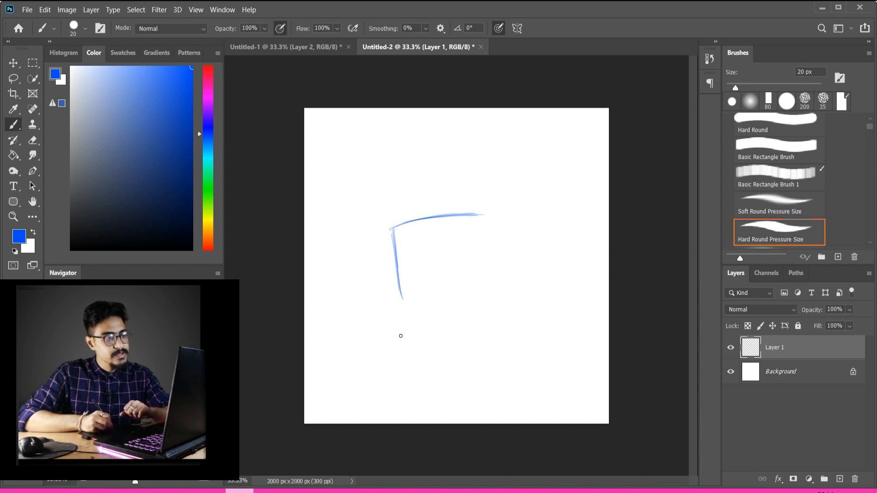
{"action": "left_click_drag", "start_coordinate": [400, 290], "coordinate": [406, 314]}
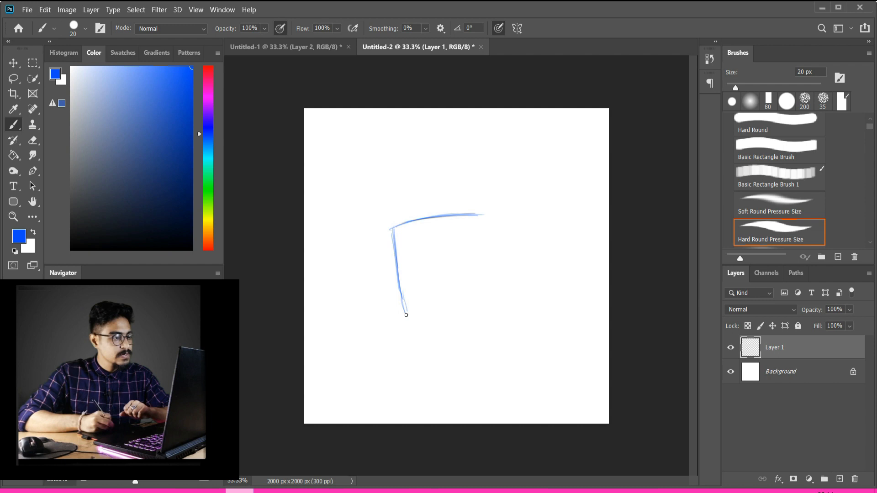
{"action": "left_click_drag", "start_coordinate": [406, 315], "coordinate": [485, 311]}
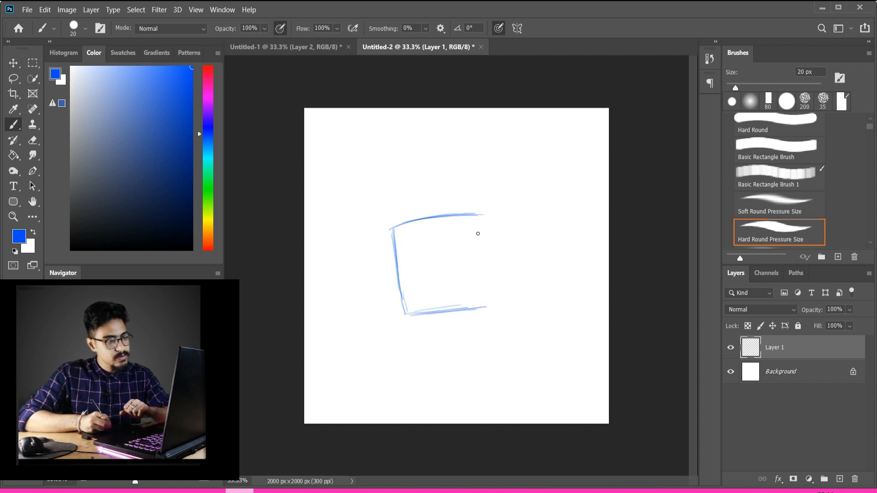
{"action": "left_click_drag", "start_coordinate": [478, 233], "coordinate": [481, 256]}
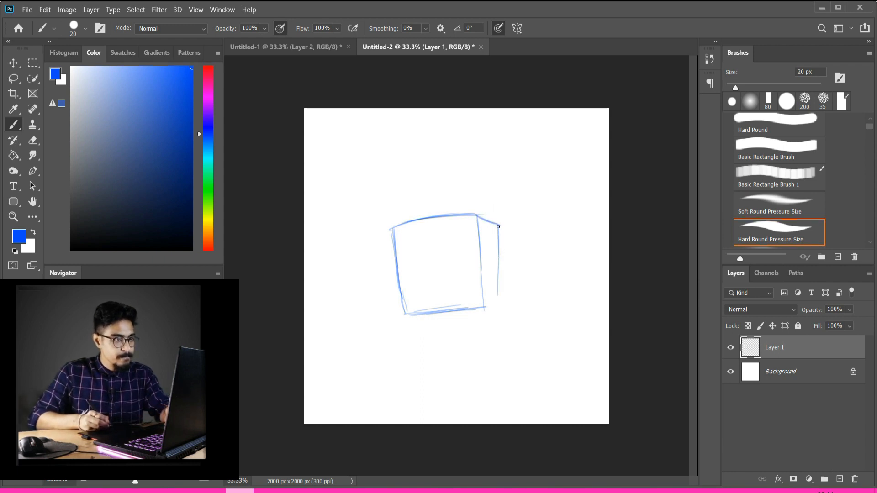
{"action": "left_click_drag", "start_coordinate": [497, 227], "coordinate": [486, 305]}
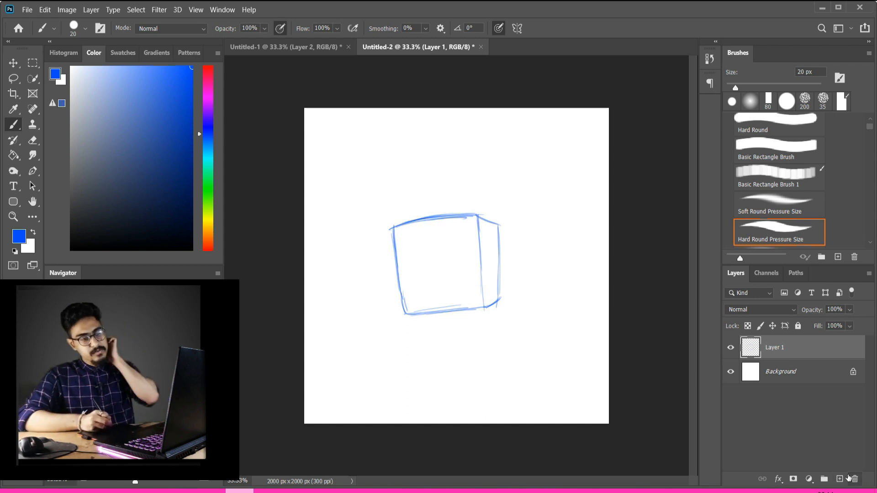
Add an inking layer and raise brush smoothing to about 22%.
{"action": "left_click", "coordinate": [839, 478]}
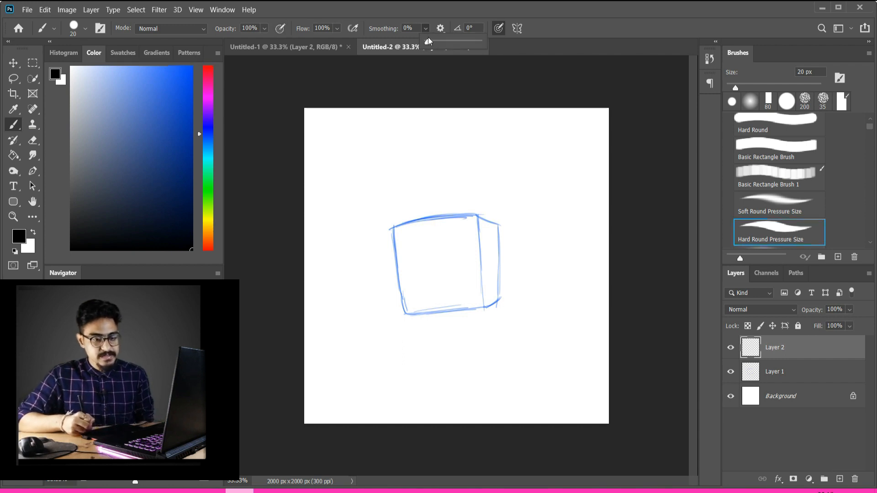
{"action": "left_click_drag", "start_coordinate": [429, 41], "coordinate": [439, 42]}
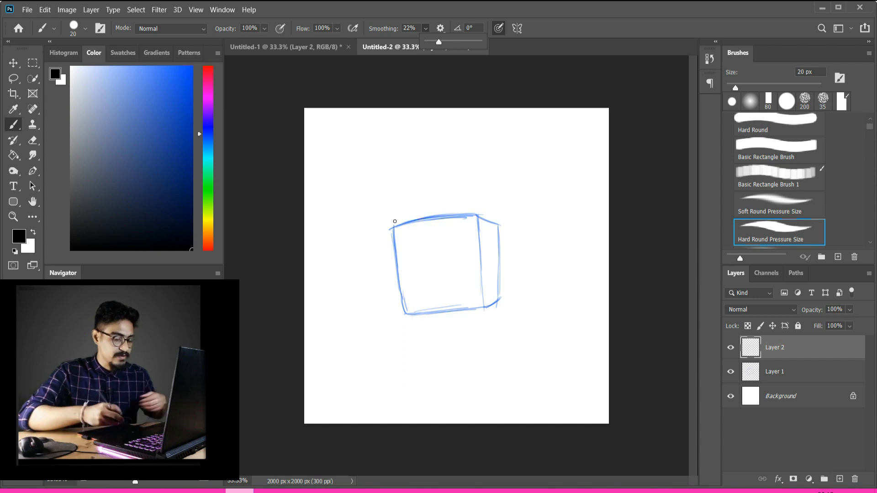
Ink the cube's top, left, bottom and side-face edges in black.
{"action": "left_click_drag", "start_coordinate": [395, 223], "coordinate": [478, 215]}
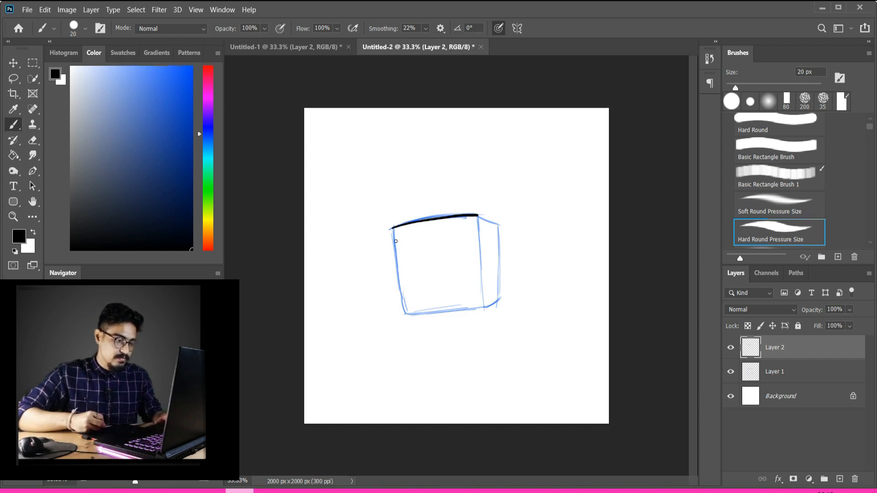
{"action": "left_click_drag", "start_coordinate": [395, 227], "coordinate": [409, 315]}
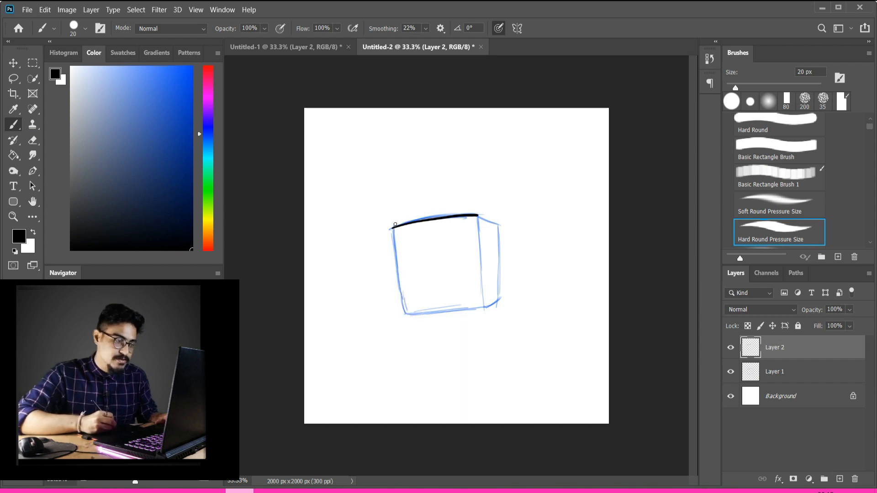
{"action": "left_click_drag", "start_coordinate": [395, 224], "coordinate": [409, 317]}
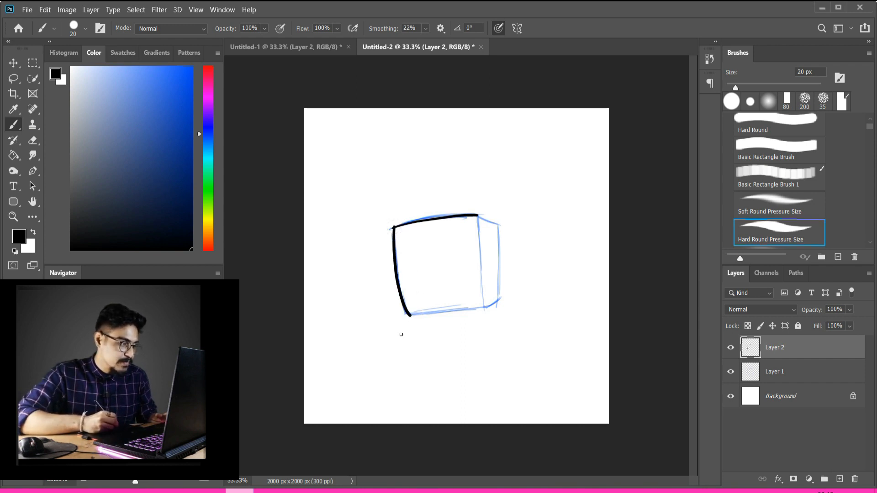
{"action": "left_click_drag", "start_coordinate": [406, 313], "coordinate": [475, 313]}
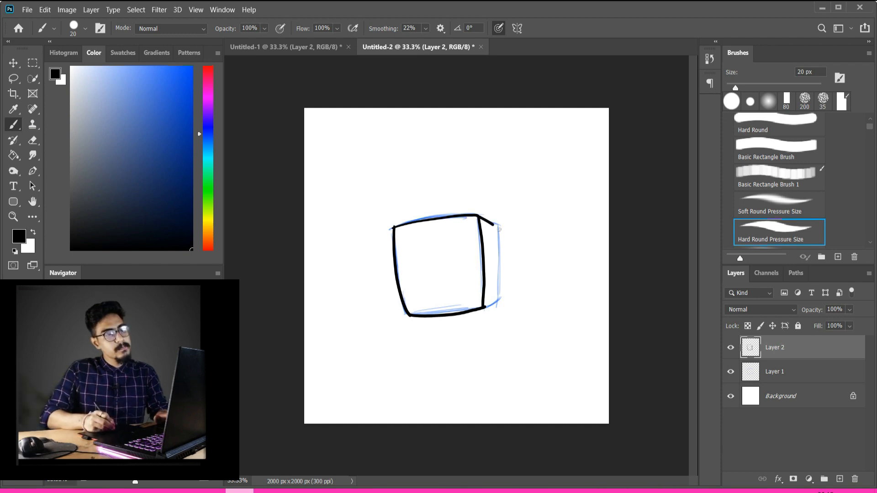
{"action": "left_click_drag", "start_coordinate": [497, 229], "coordinate": [487, 306]}
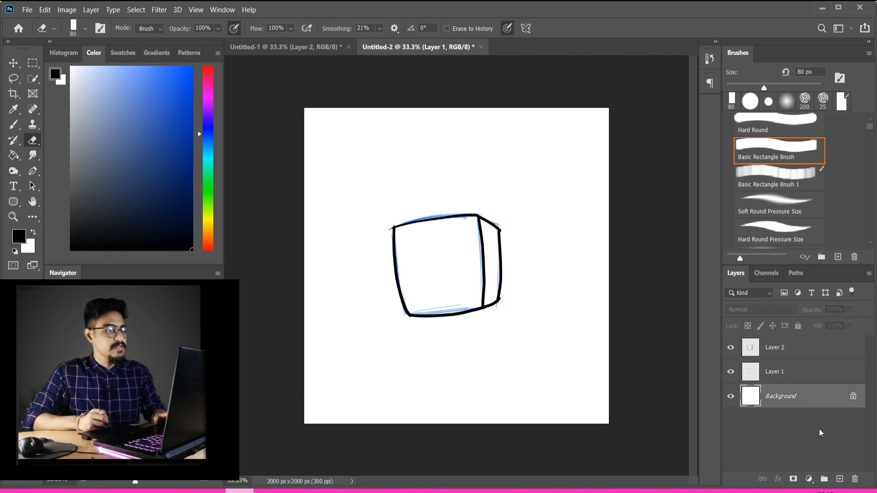
Add a Solid Color fill layer above the background, choosing pure red (ff0000).
{"action": "left_click", "coordinate": [839, 480]}
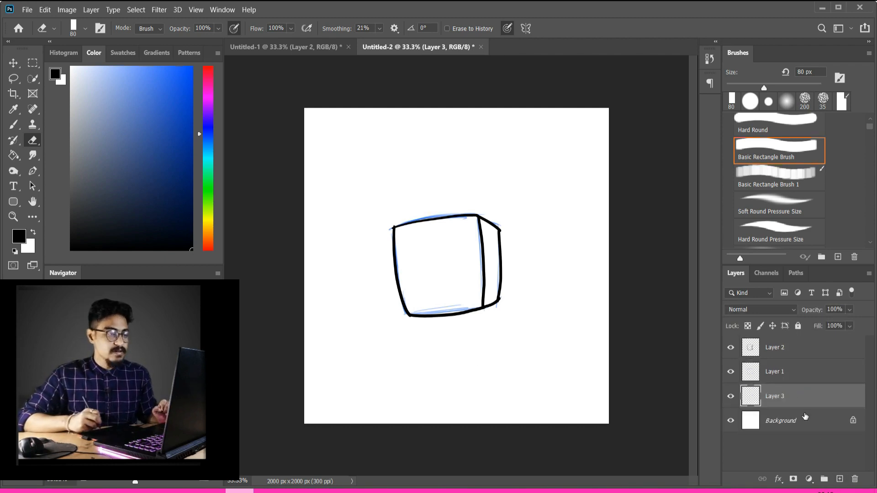
{"action": "left_click", "coordinate": [731, 396]}
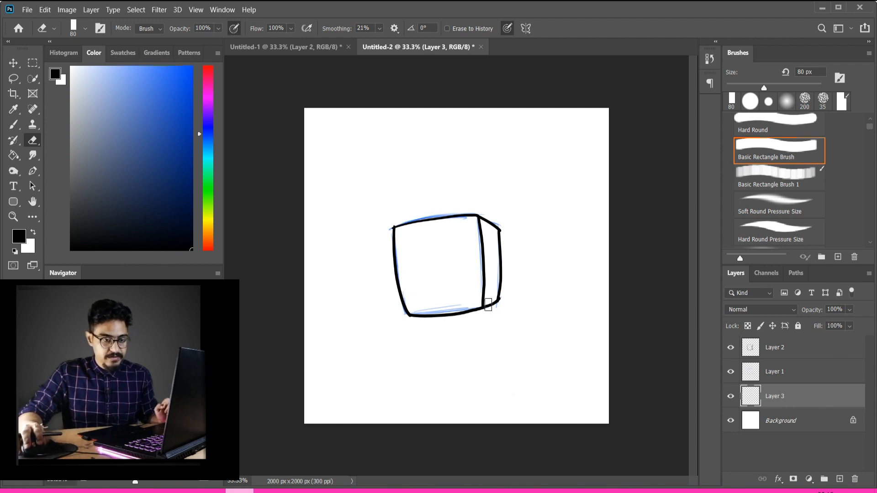
{"action": "left_click", "coordinate": [780, 395]}
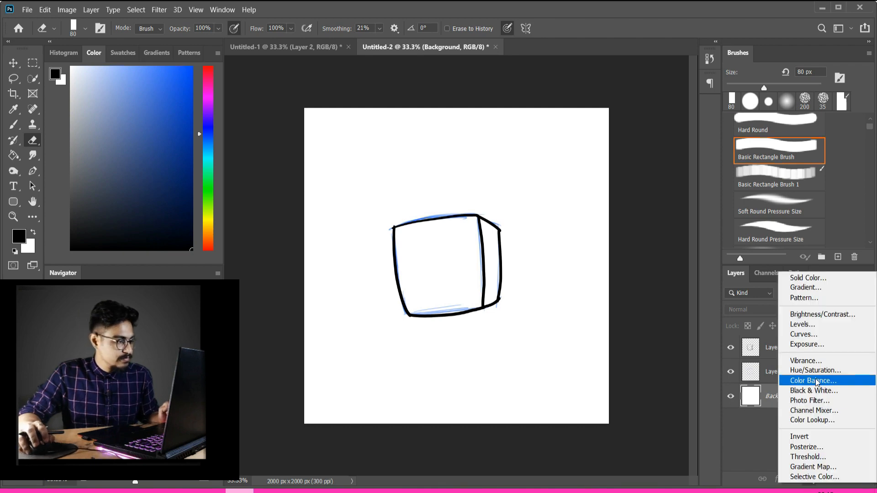
{"action": "mouse_move", "coordinate": [808, 278]}
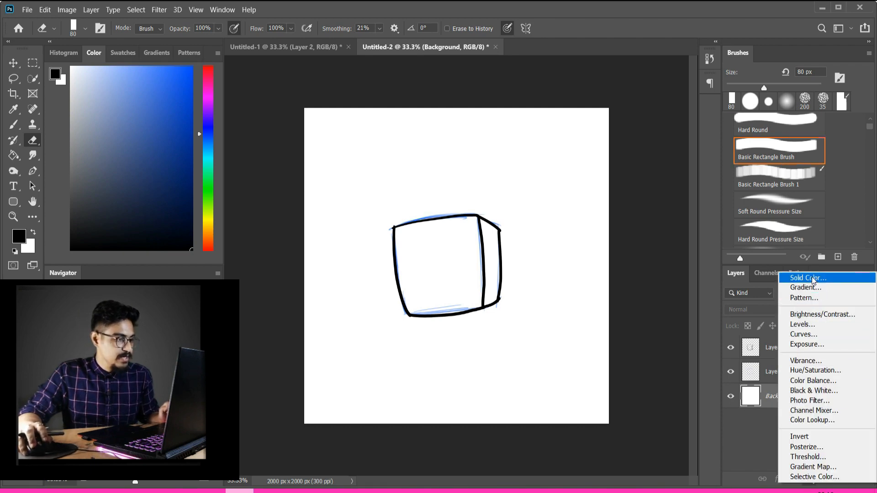
{"action": "left_click", "coordinate": [806, 278]}
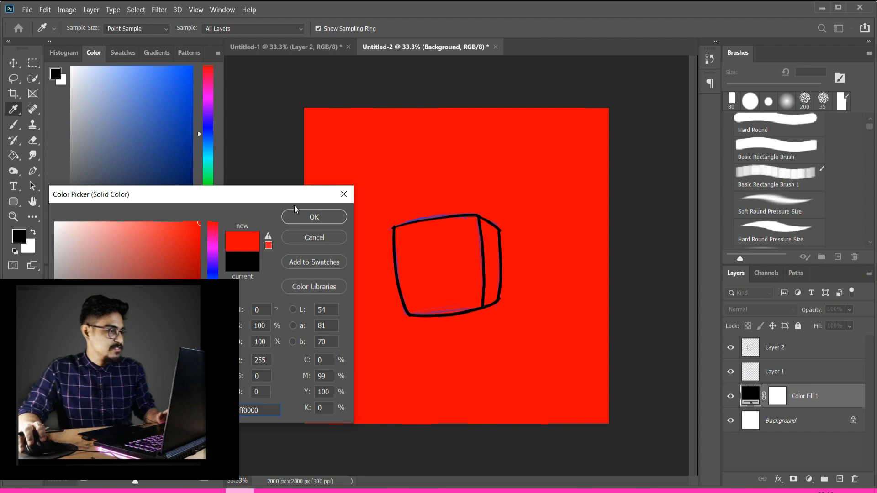
Confirm the red fill, add a new layer and select the cube's area for tan fills.
{"action": "left_click", "coordinate": [313, 218]}
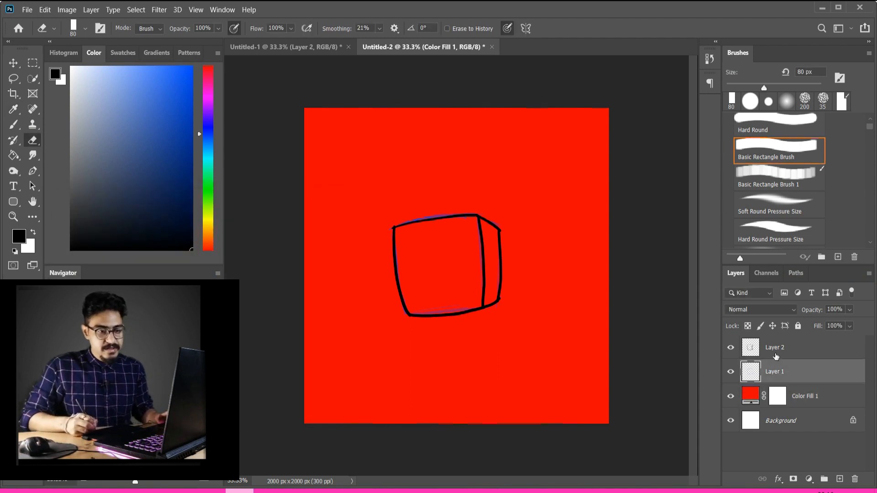
{"action": "left_click", "coordinate": [732, 372]}
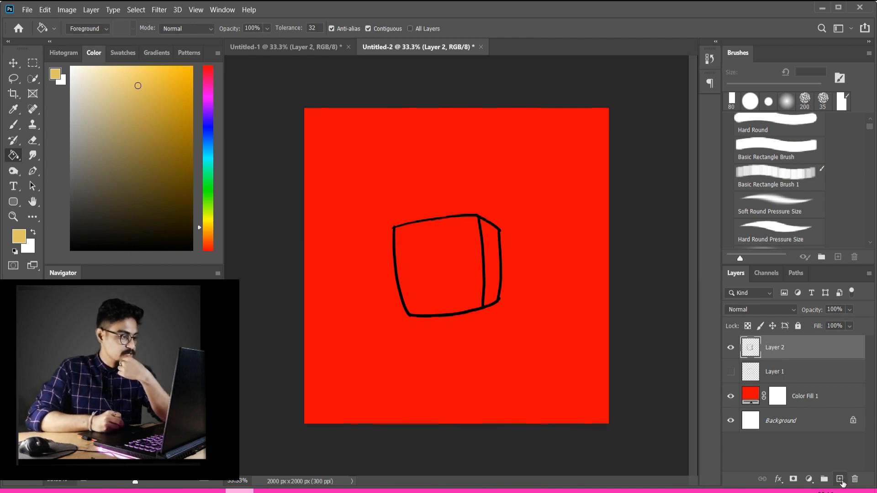
{"action": "left_click", "coordinate": [838, 480]}
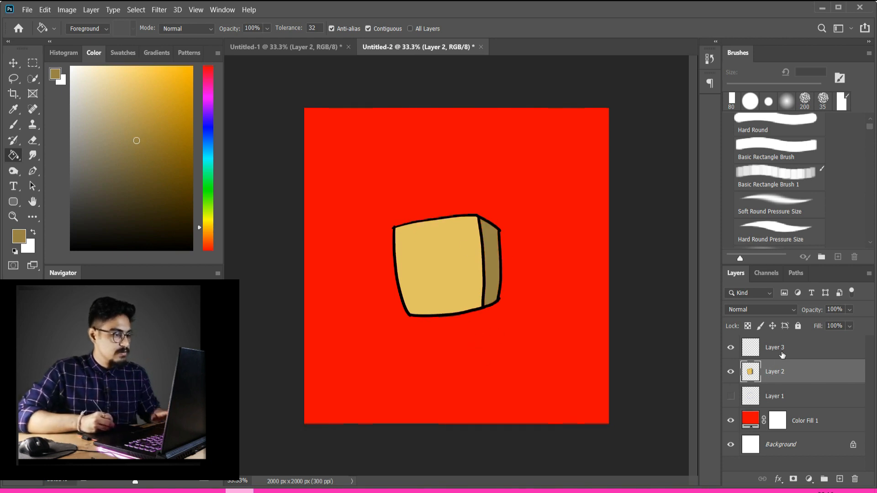
{"action": "left_click", "coordinate": [775, 347]}
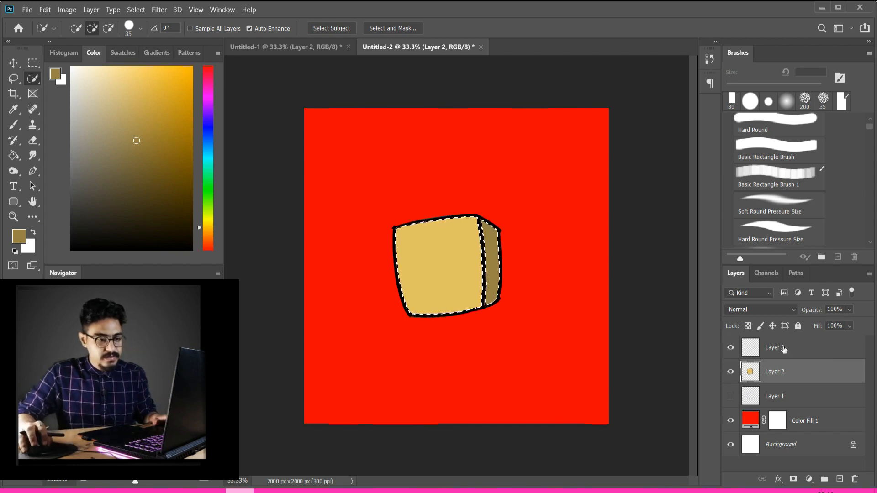
Switch to the empty layer with a soft round brush in warm orange-brown.
{"action": "left_click", "coordinate": [838, 257]}
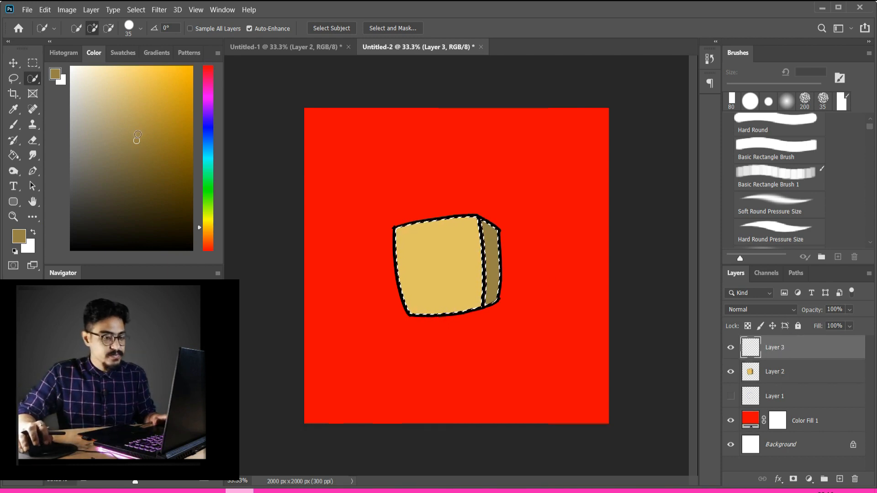
{"action": "left_click", "coordinate": [14, 124]}
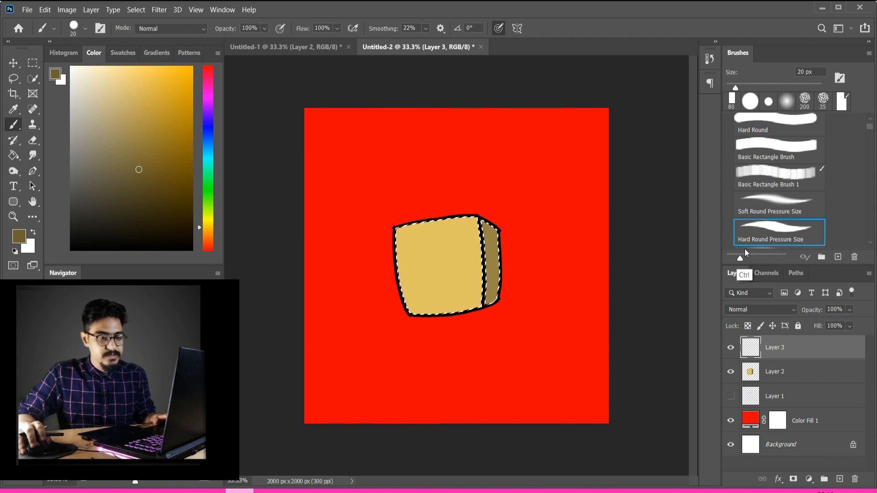
{"action": "left_click", "coordinate": [778, 204]}
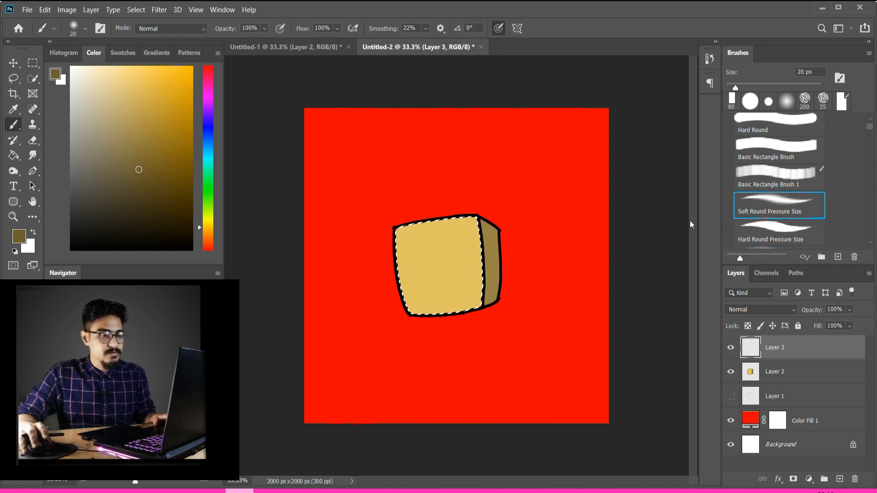
{"action": "left_click", "coordinate": [138, 85]}
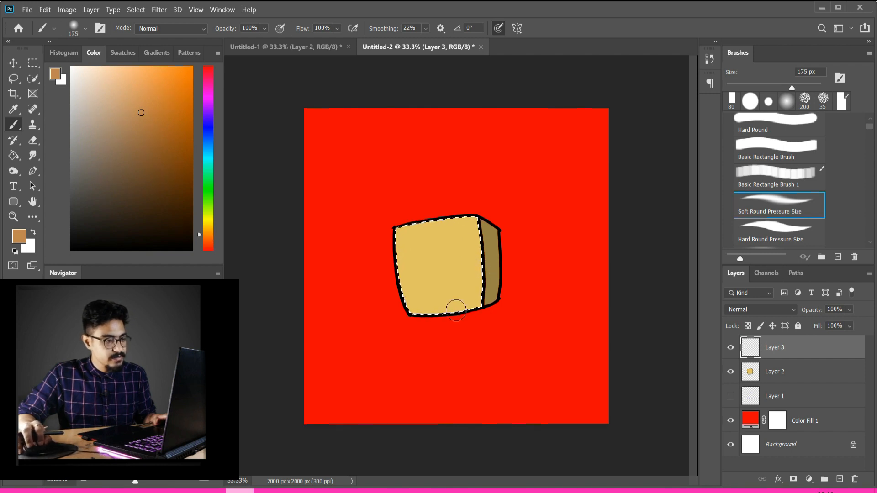
Shade the cube's front face darker toward the lower right with a pale top highlight.
{"action": "left_click_drag", "start_coordinate": [456, 310], "coordinate": [453, 294]}
{"action": "type", "text": "52"}
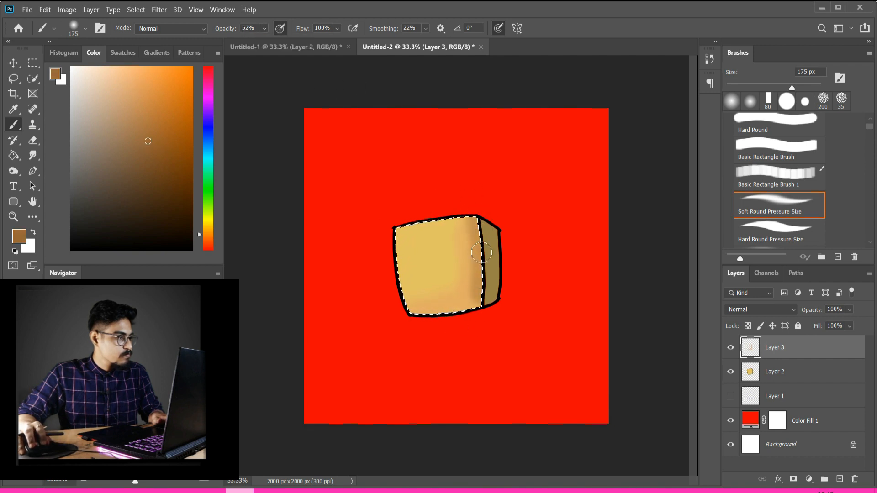
{"action": "left_click_drag", "start_coordinate": [481, 252], "coordinate": [463, 228]}
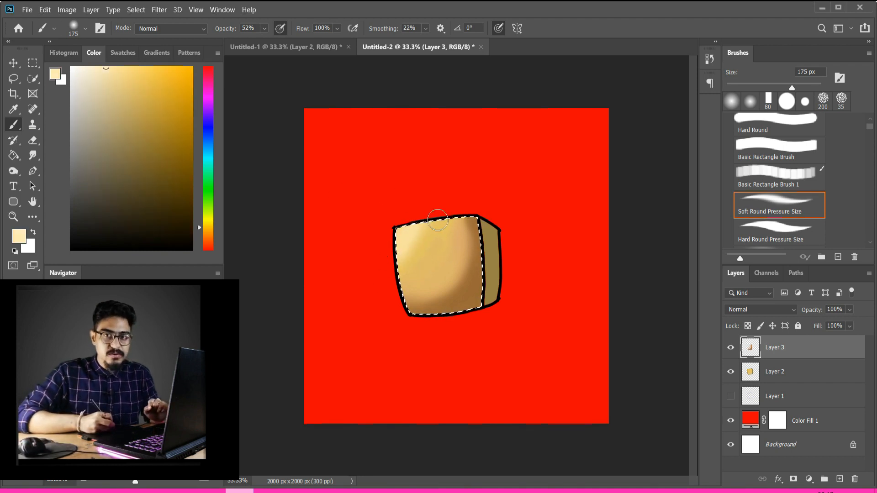
{"action": "left_click_drag", "start_coordinate": [438, 220], "coordinate": [488, 270]}
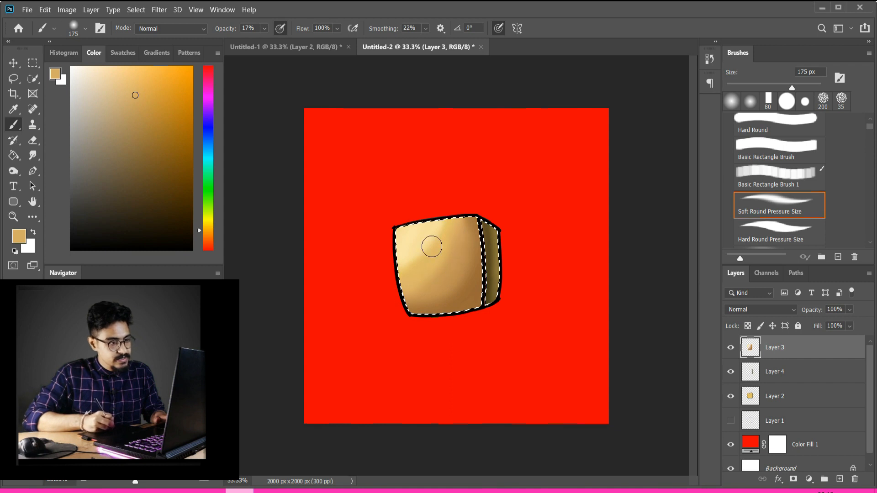
Deepen the box's shading with darker brown and add a fresh empty layer on top.
{"action": "left_click_drag", "start_coordinate": [431, 247], "coordinate": [443, 233]}
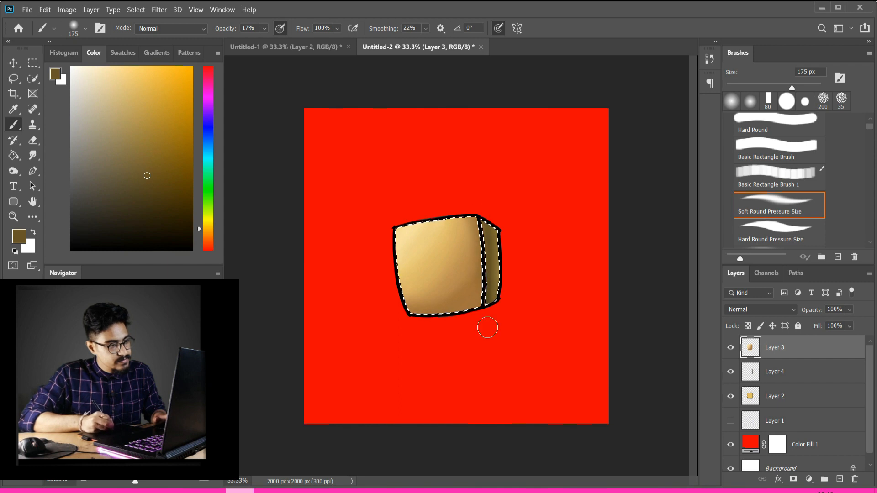
{"action": "left_click", "coordinate": [774, 372]}
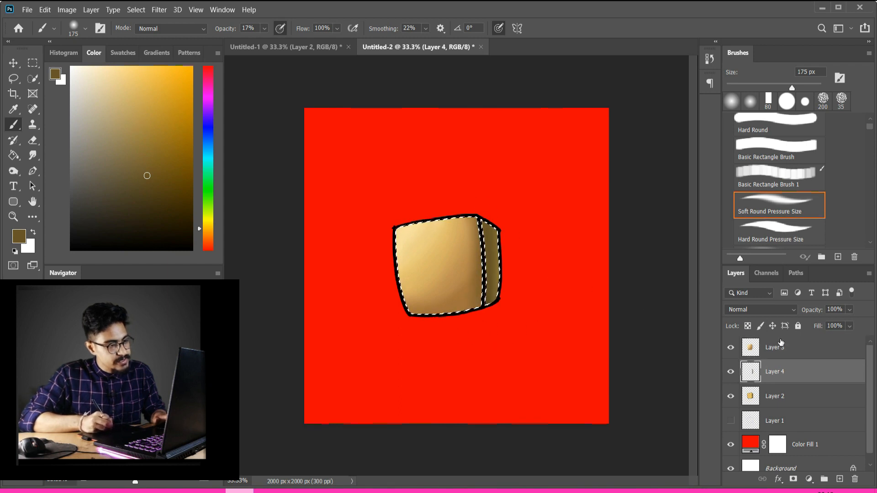
{"action": "left_click", "coordinate": [775, 347]}
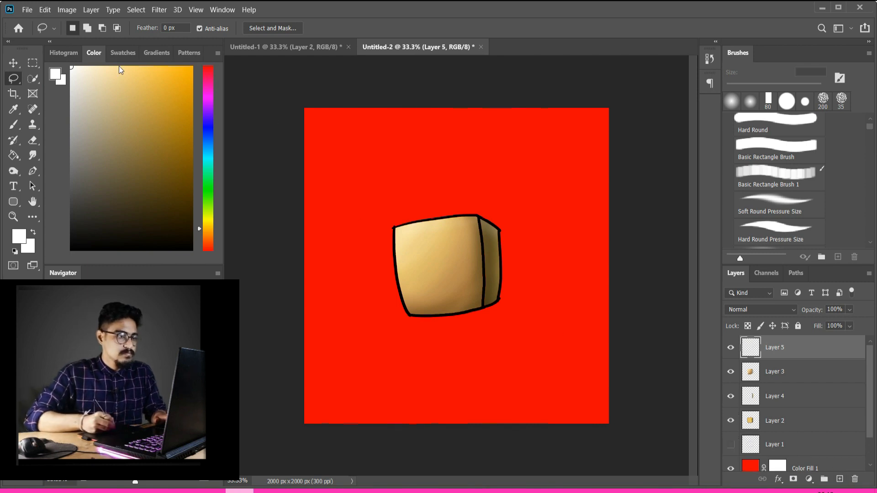
Dot in the box's two eyes and smile with a 30 px black brush, then ready a hard brush.
{"action": "left_click", "coordinate": [778, 204]}
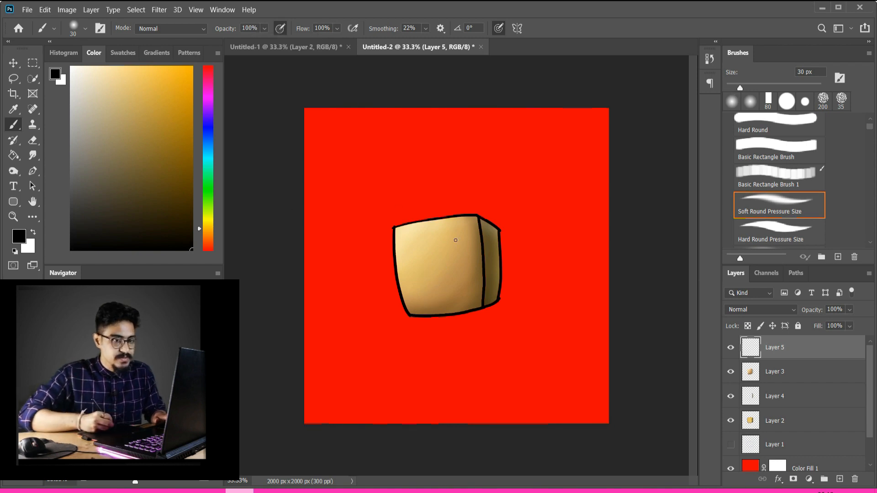
{"action": "left_click", "coordinate": [424, 270]}
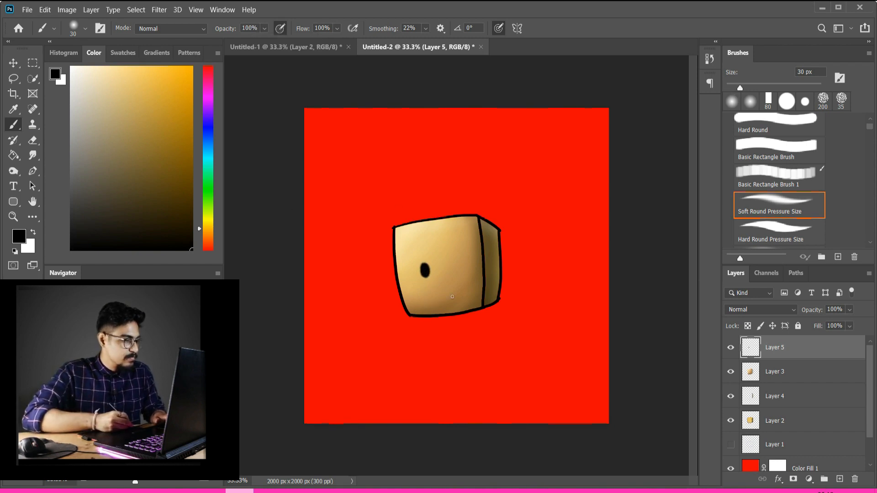
{"action": "left_click", "coordinate": [453, 272]}
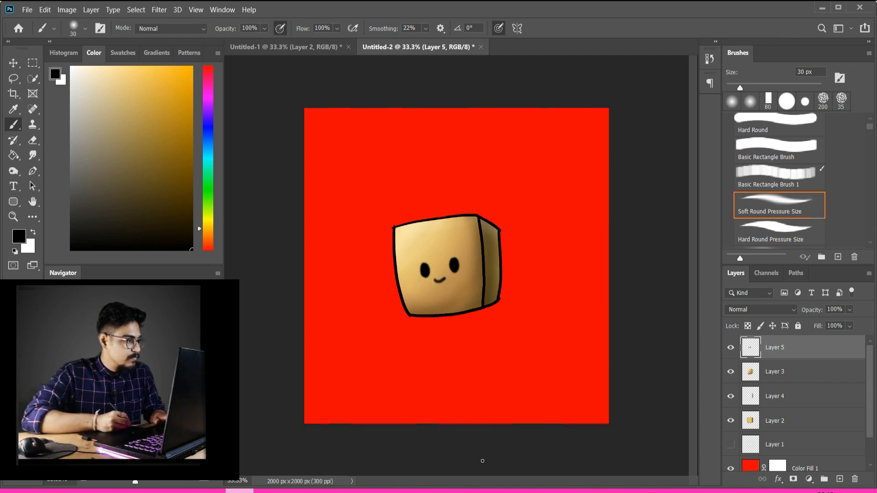
{"action": "key", "text": "ctrl+t"}
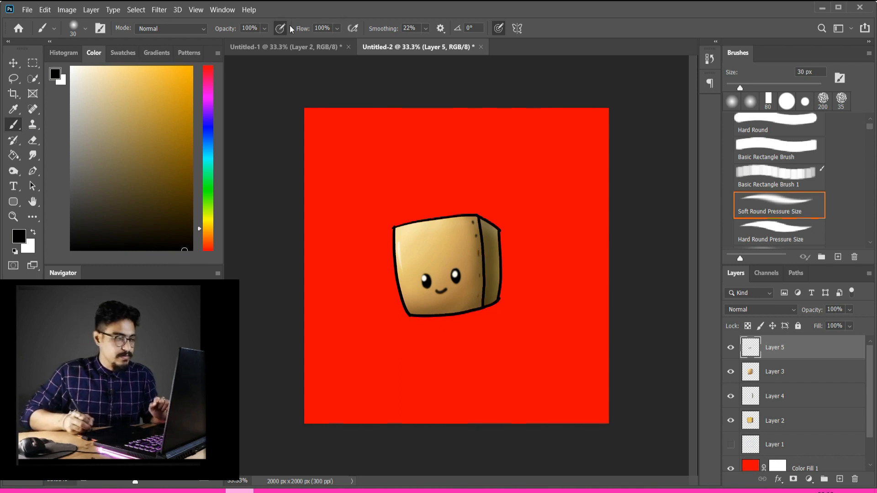
{"action": "left_click", "coordinate": [779, 232]}
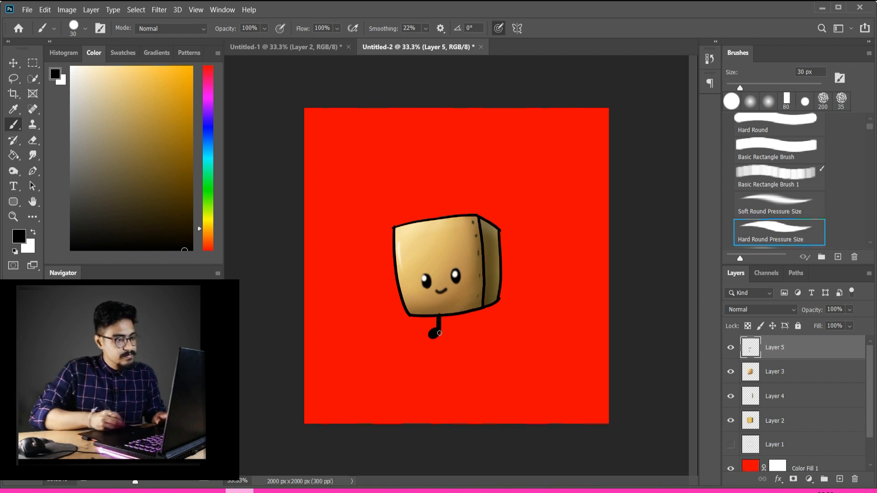
Draw a leg beneath the box character.
{"action": "left_click_drag", "start_coordinate": [437, 333], "coordinate": [459, 330]}
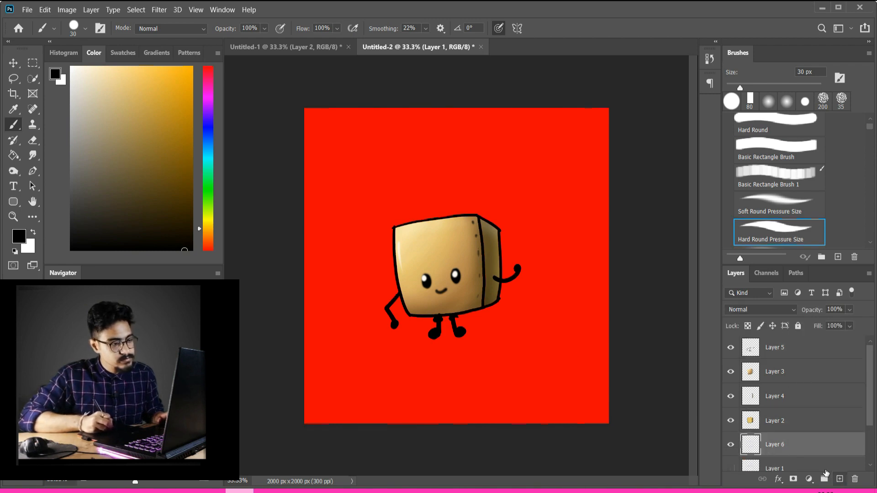
Paint a soft black drop shadow under the feet with a 500 px soft round brush.
{"action": "left_click", "coordinate": [779, 204]}
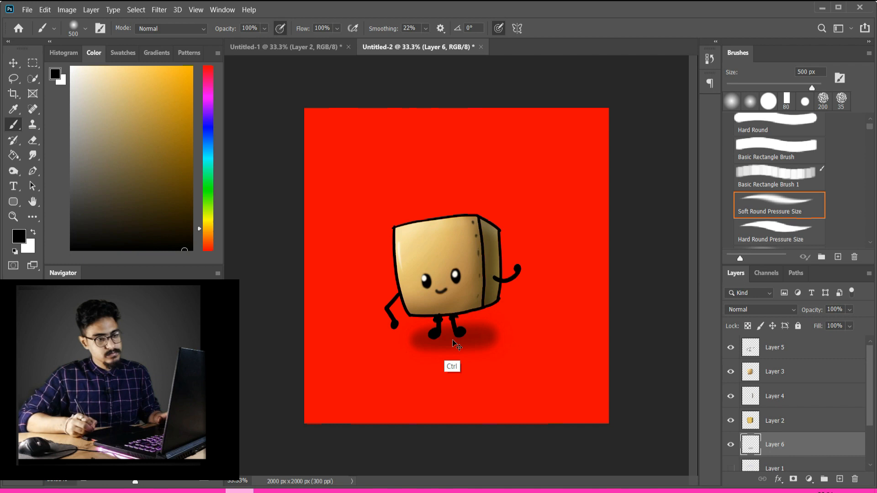
{"action": "left_click", "coordinate": [430, 350]}
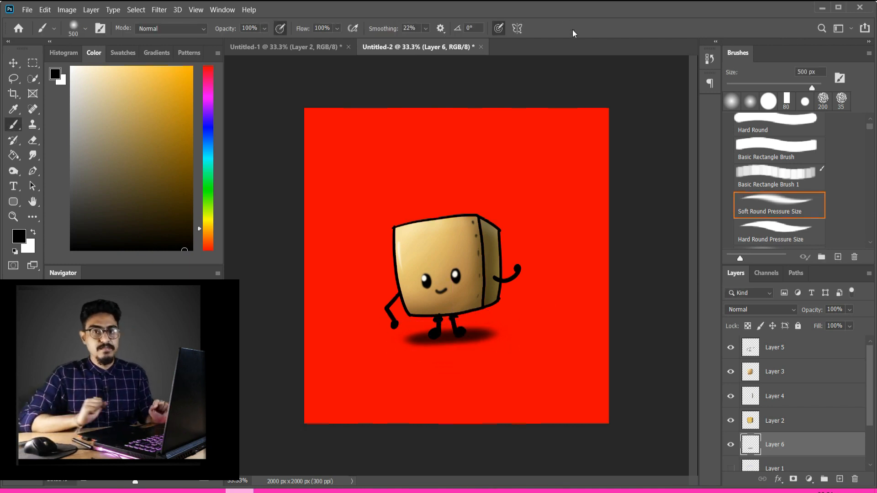
{"action": "mouse_move", "coordinate": [475, 238]}
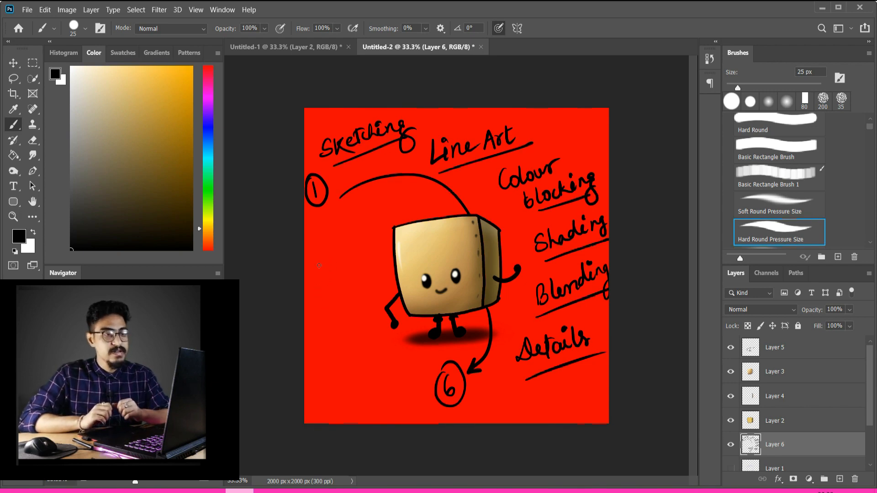
Handwrite workflow step labels near the box character with the 25 px hard brush.
{"action": "left_click", "coordinate": [318, 268]}
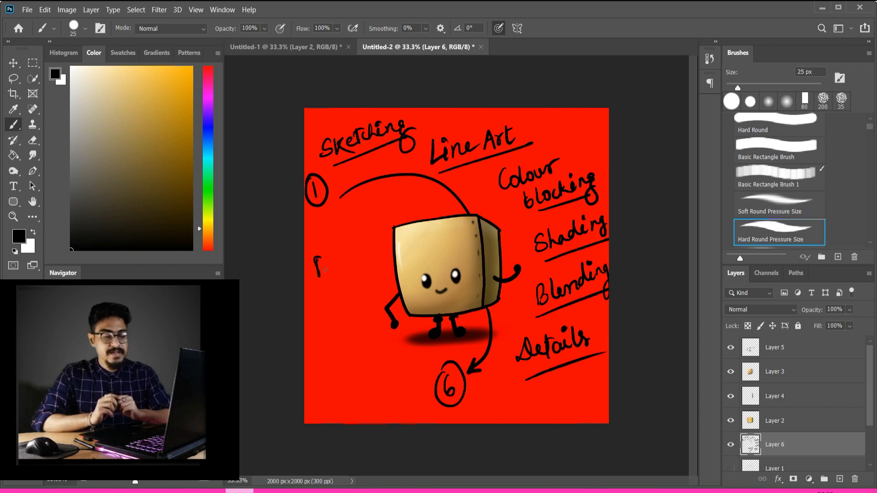
{"action": "left_click", "coordinate": [321, 266]}
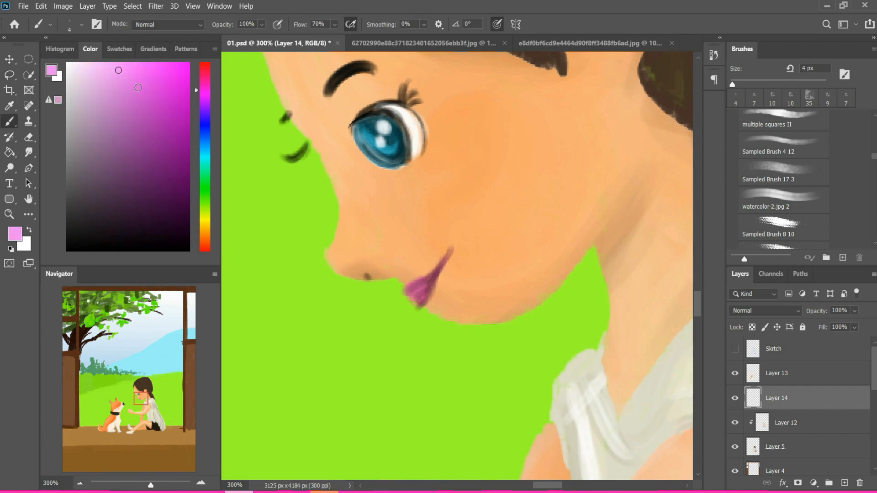
Paint pink onto the girl's lips on Layer 14 with a 4 px brush at 300% zoom.
{"action": "left_click", "coordinate": [783, 132]}
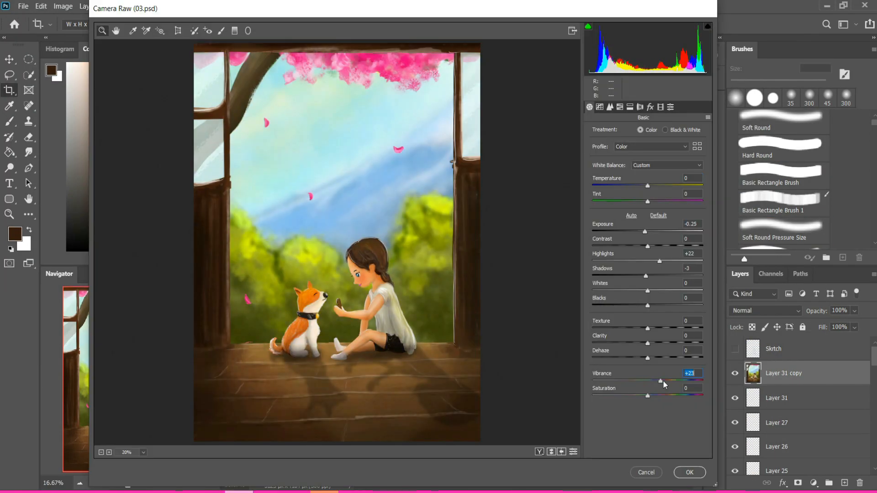
Apply the Camera Raw grade: Exposure -0.25, Highlights +22, Shadows -3, Vibrance +25.
{"action": "left_click", "coordinate": [689, 472]}
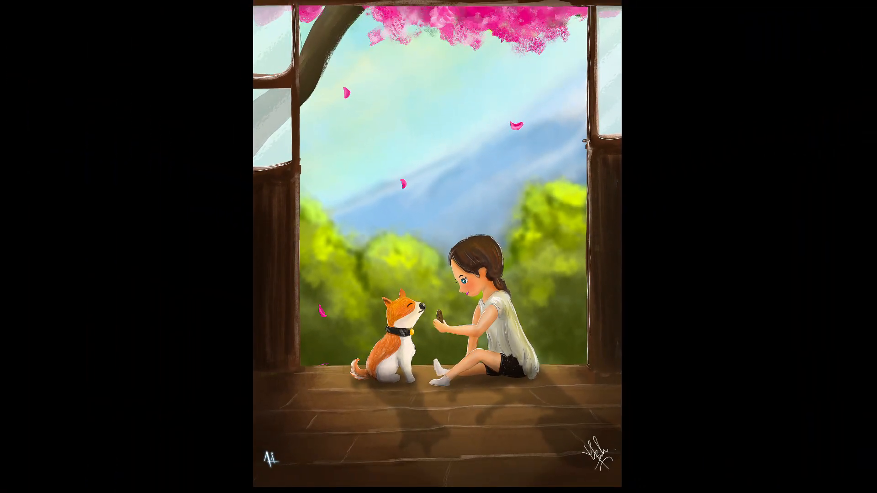